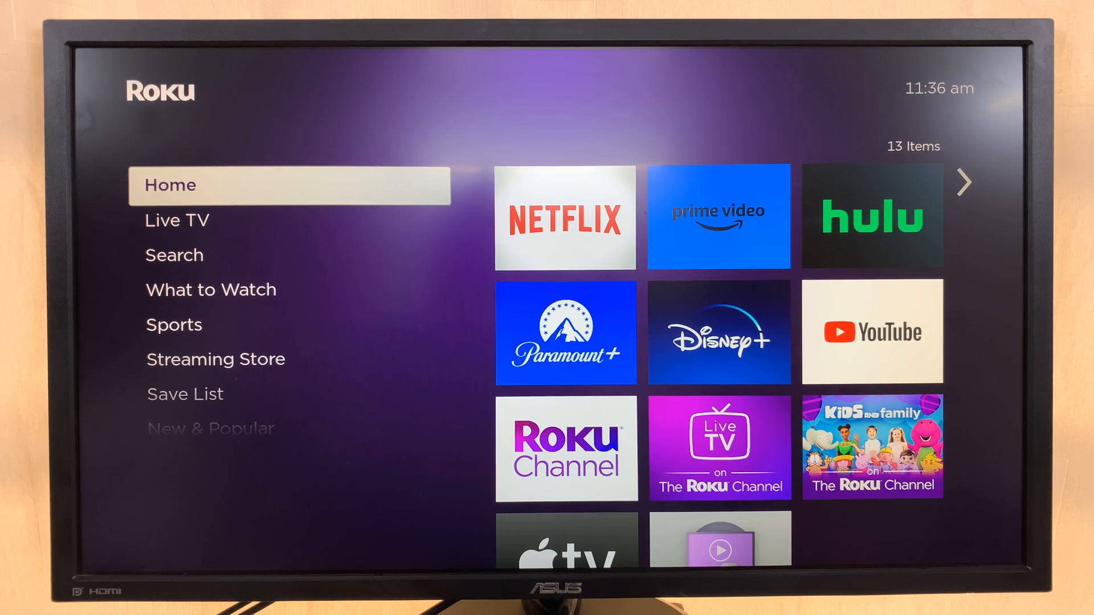
# - Scroll down to Settings > Network > About showing the GT sport 5G connection details
pyautogui.scroll(-3)
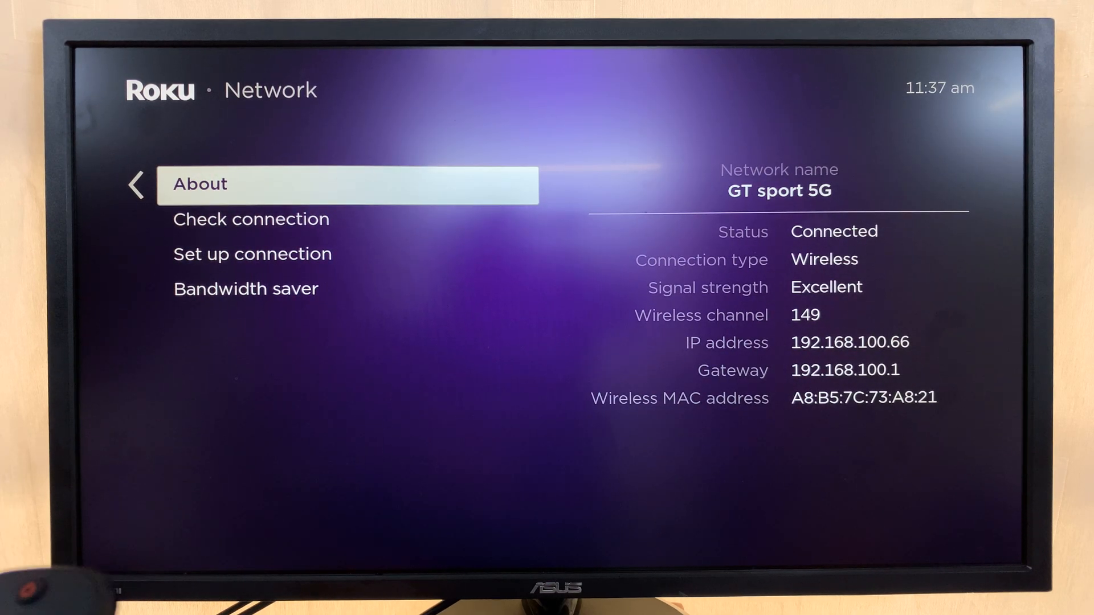
# - Start Set up connection > Wireless to list available networks including GT sport 5G and GT sport
pyautogui.press('down')
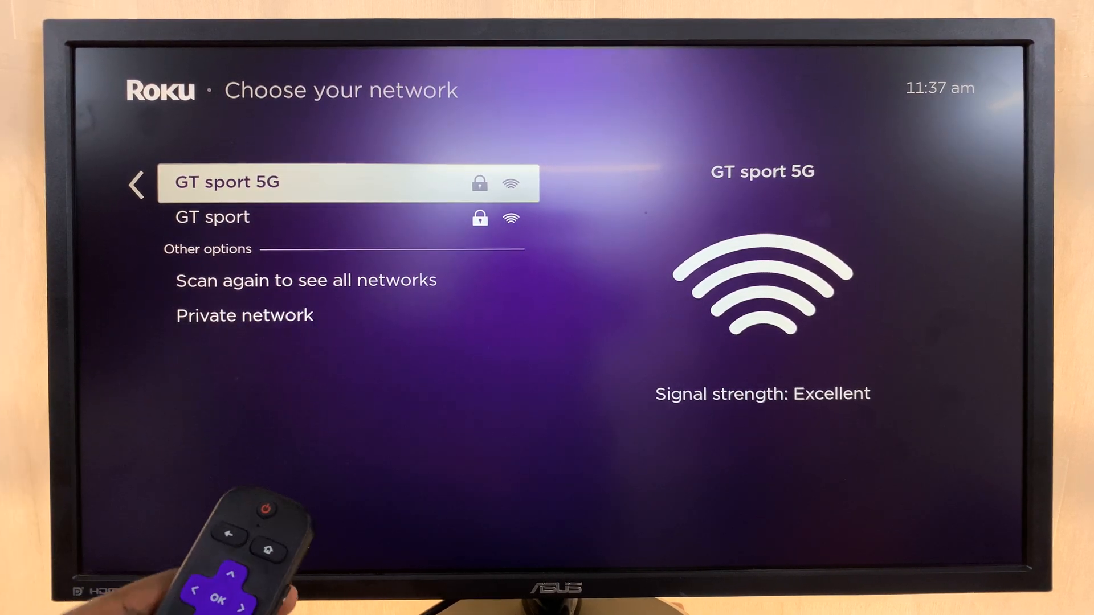
# - Choose the GT sport network so its password entry appears
pyautogui.press('Down')
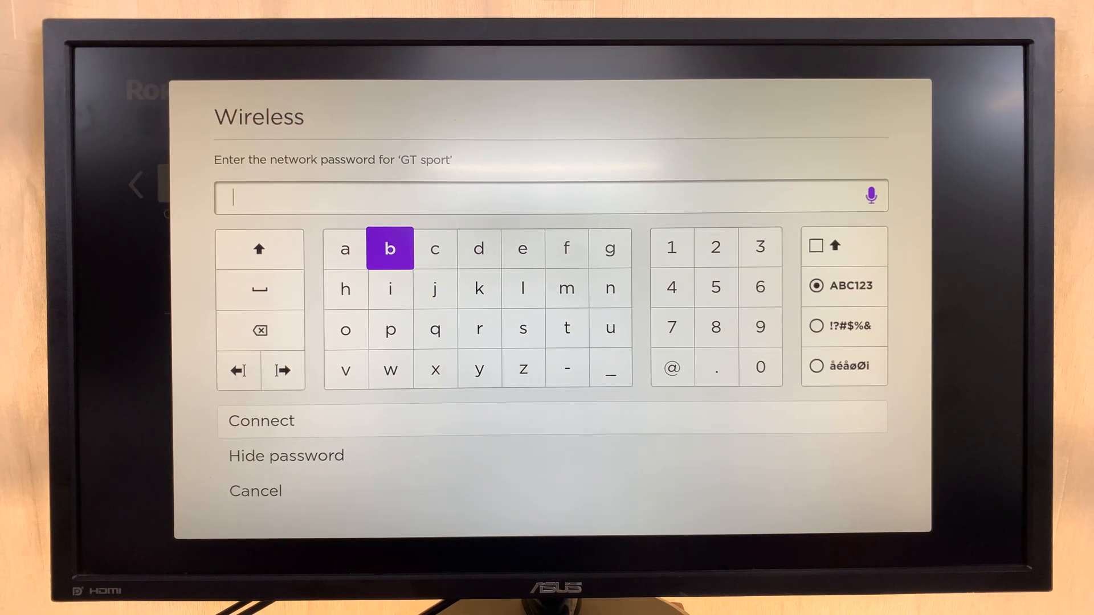
# - Enter the GT sport password, connect so About shows it Connected, and return Home
pyautogui.click(566, 328)
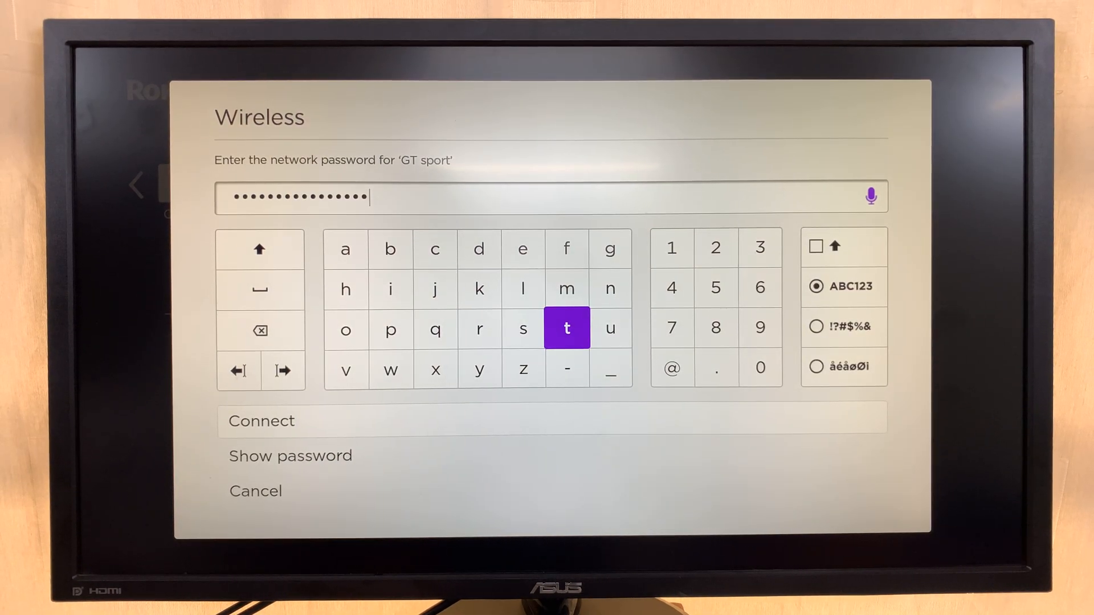
pyautogui.click(261, 420)
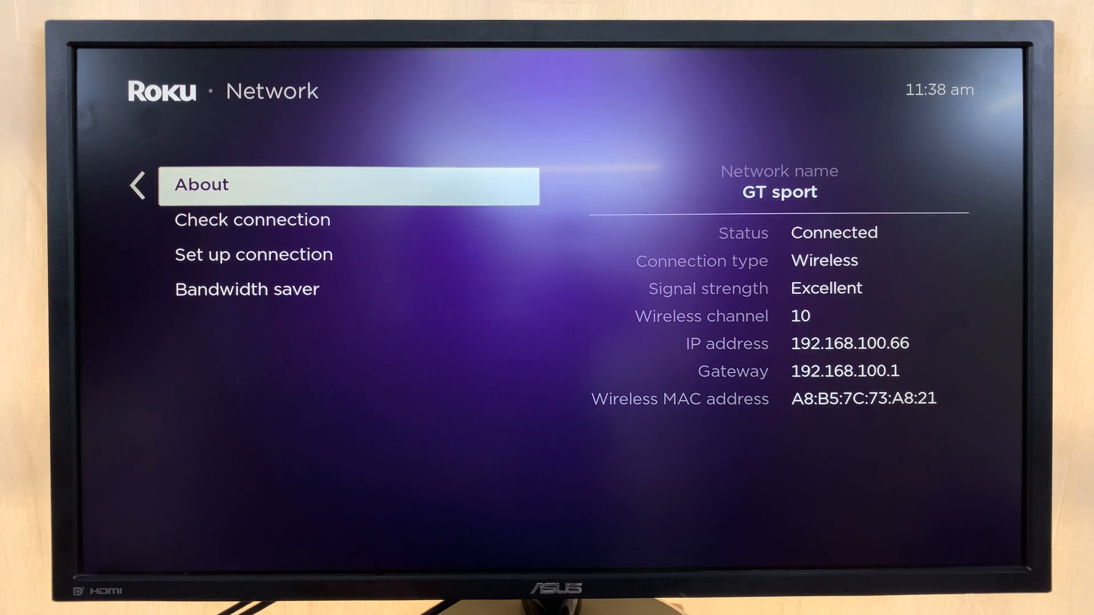
pyautogui.press('Home')
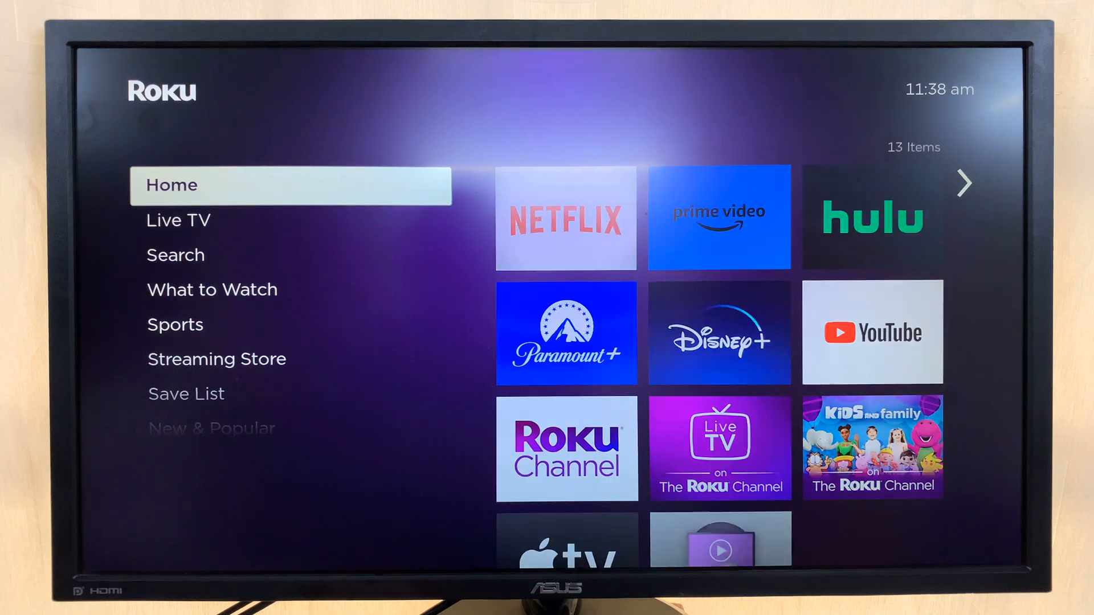